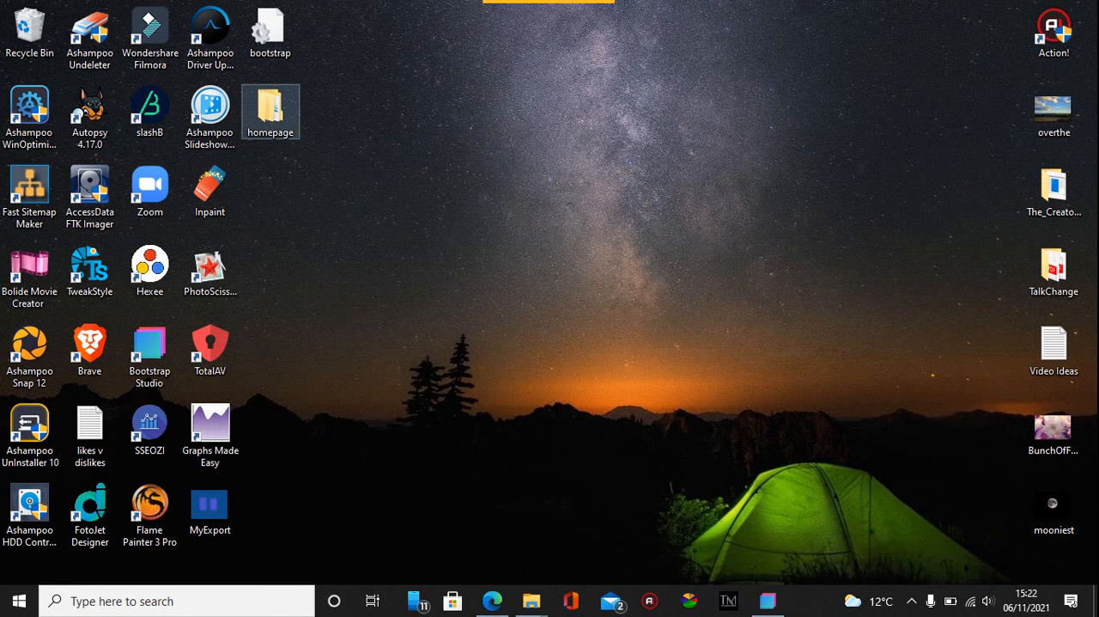
Open the homepage folder on the desktop to display its Startup index page.
{"action": "double_click", "coordinate": [271, 112]}
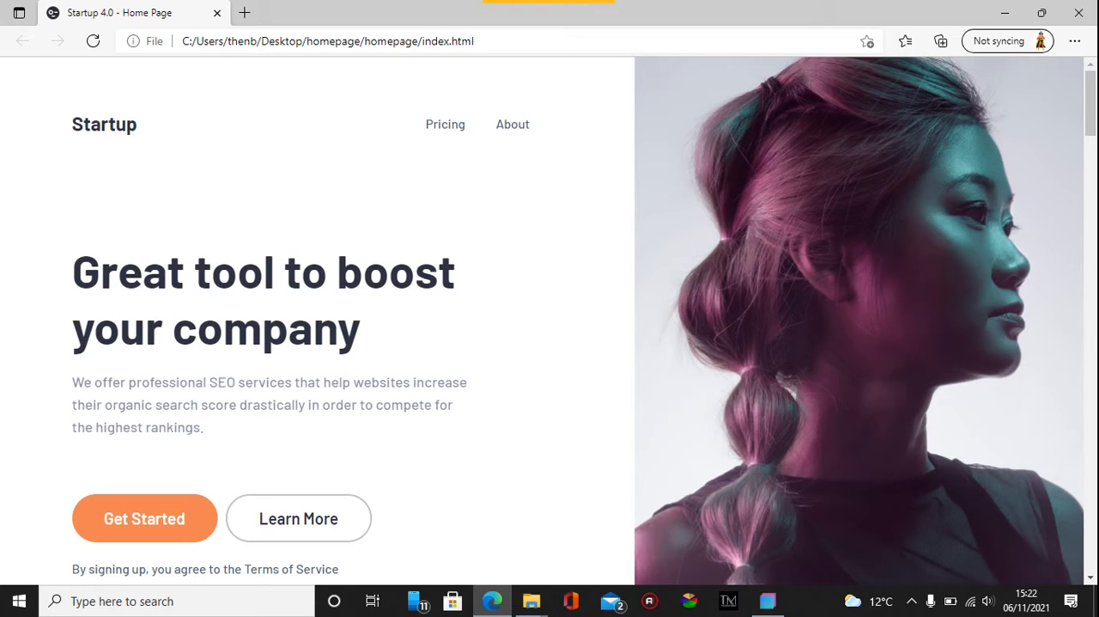
Switch to Bootstrap Studio and bring up the design Settings dialog.
{"action": "left_click", "coordinate": [767, 600]}
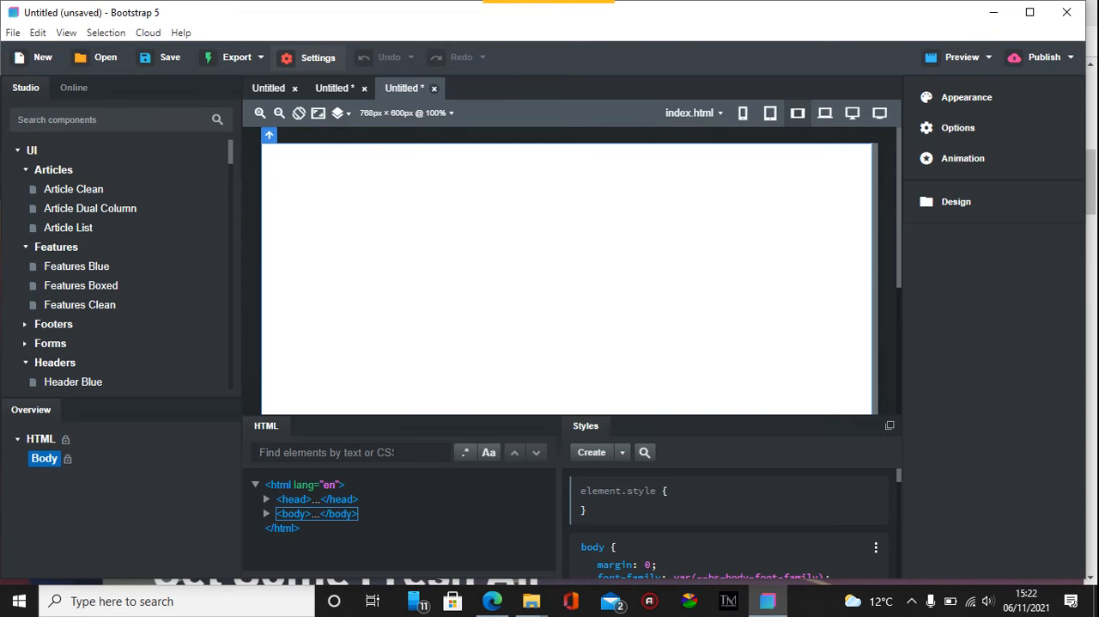
{"action": "left_click", "coordinate": [318, 58]}
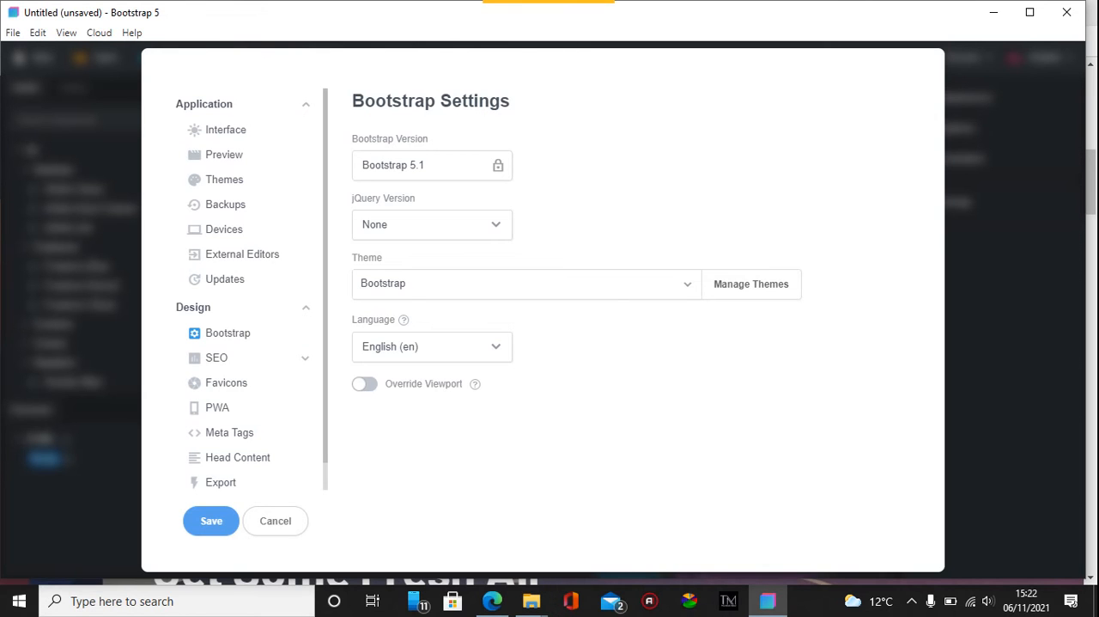
Import framework.css from the homepage css folder as a Bootstrap theme, closing the file picker.
{"action": "left_click", "coordinate": [224, 179]}
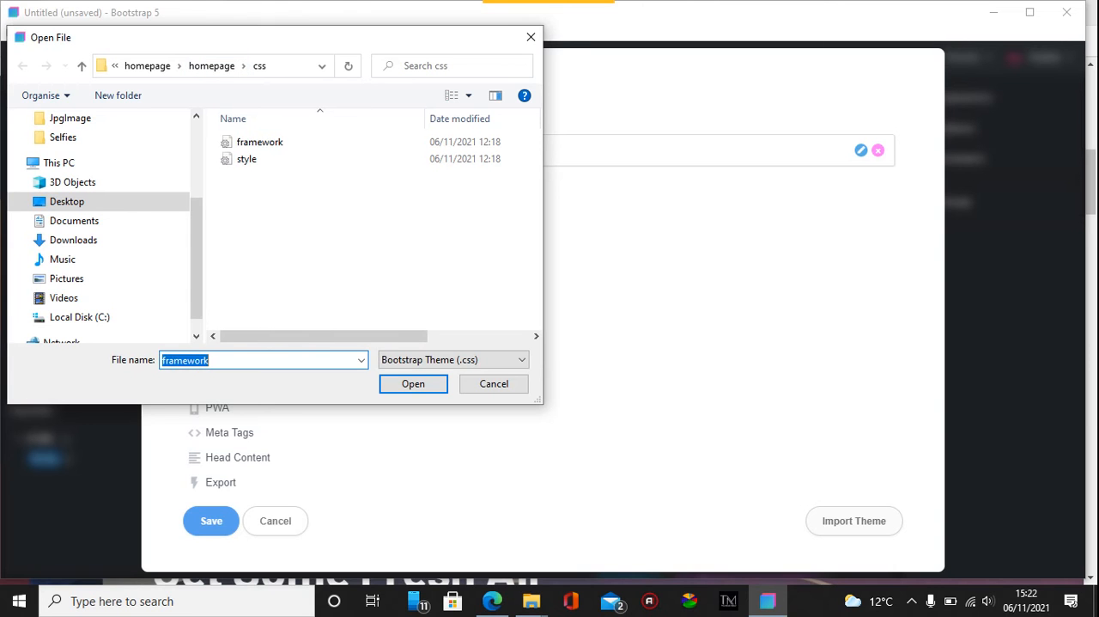
{"action": "mouse_move", "coordinate": [260, 142]}
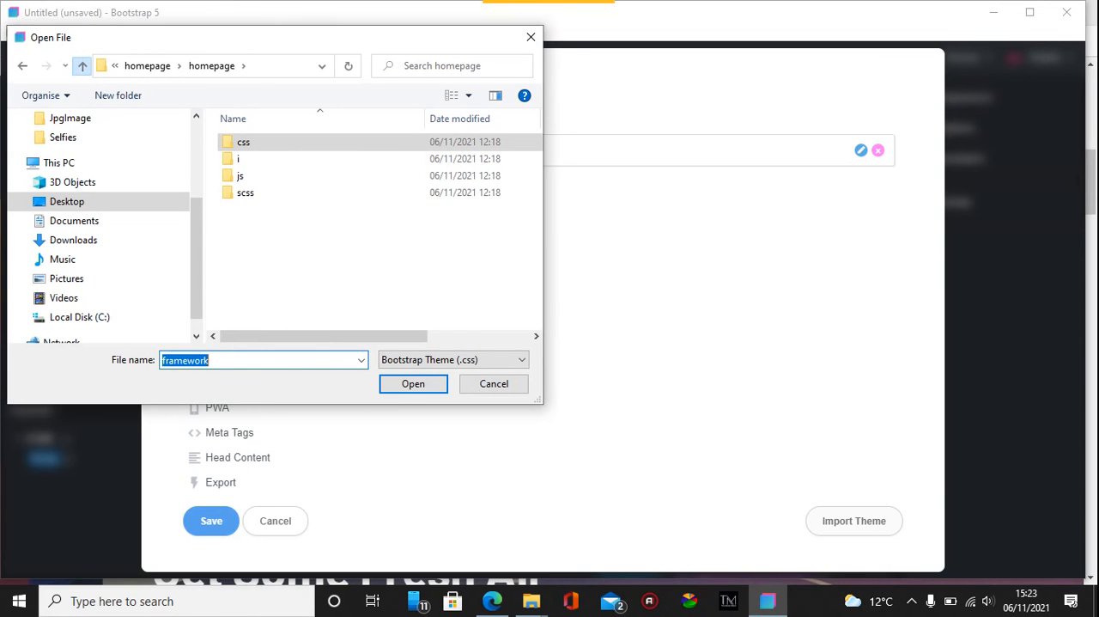
{"action": "left_click", "coordinate": [82, 65]}
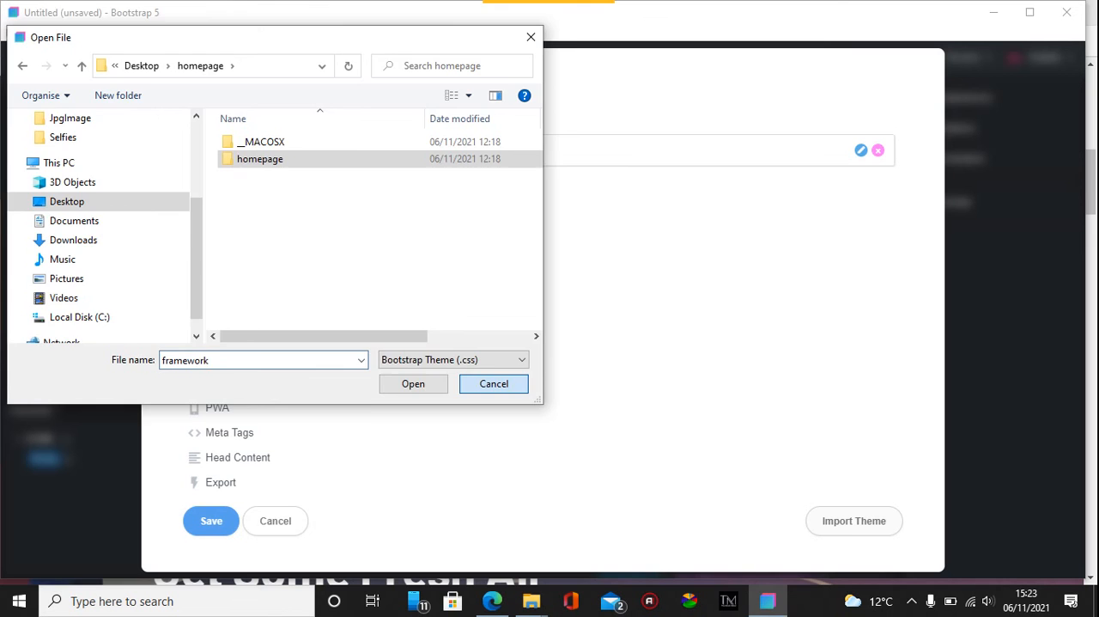
{"action": "left_click", "coordinate": [493, 383]}
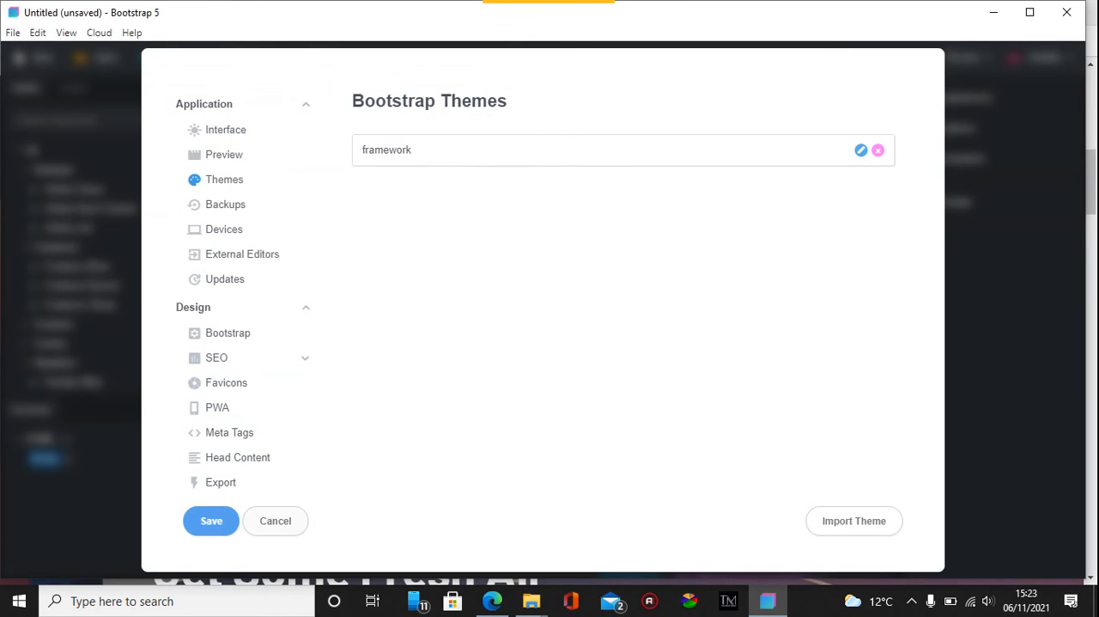
Save the theme settings and return to the blank untitled design workspace.
{"action": "left_click", "coordinate": [275, 520]}
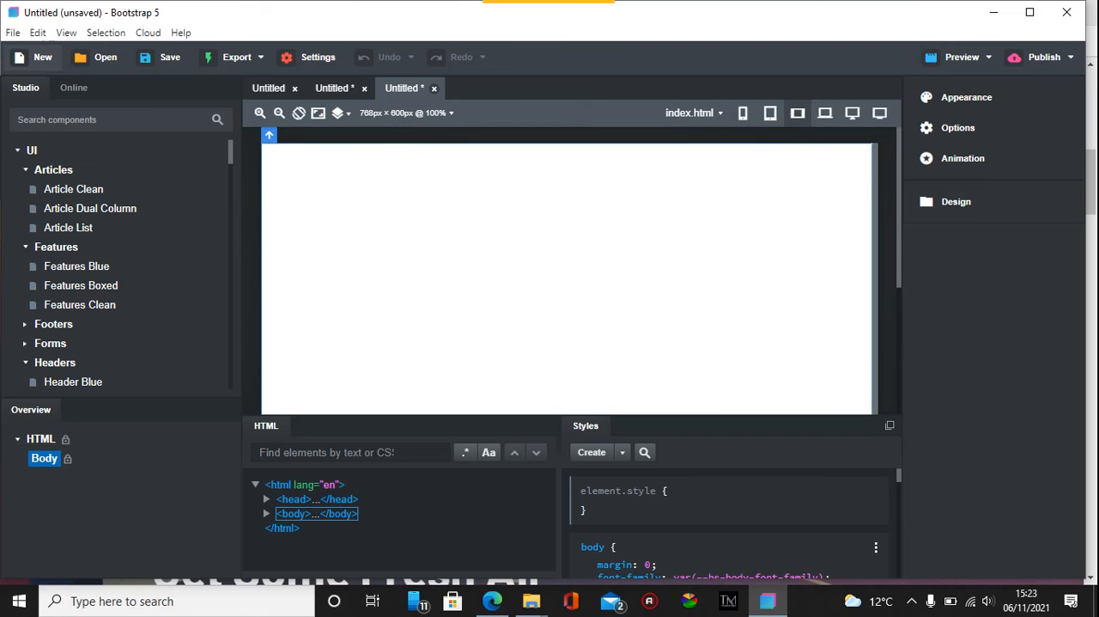
{"action": "mouse_move", "coordinate": [42, 57]}
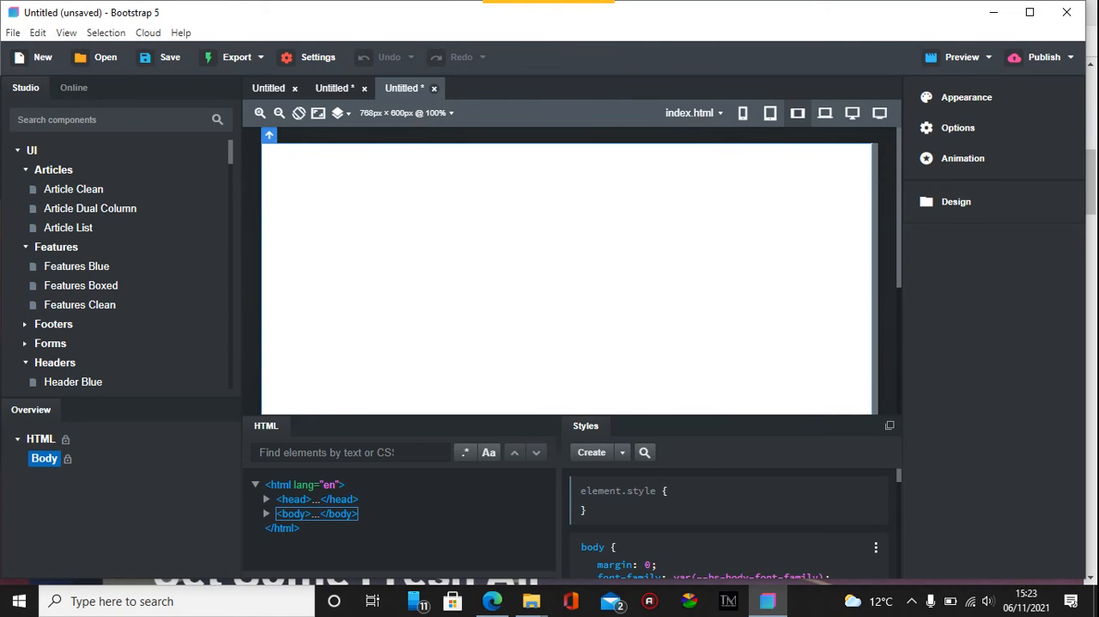
{"action": "left_click", "coordinate": [13, 33]}
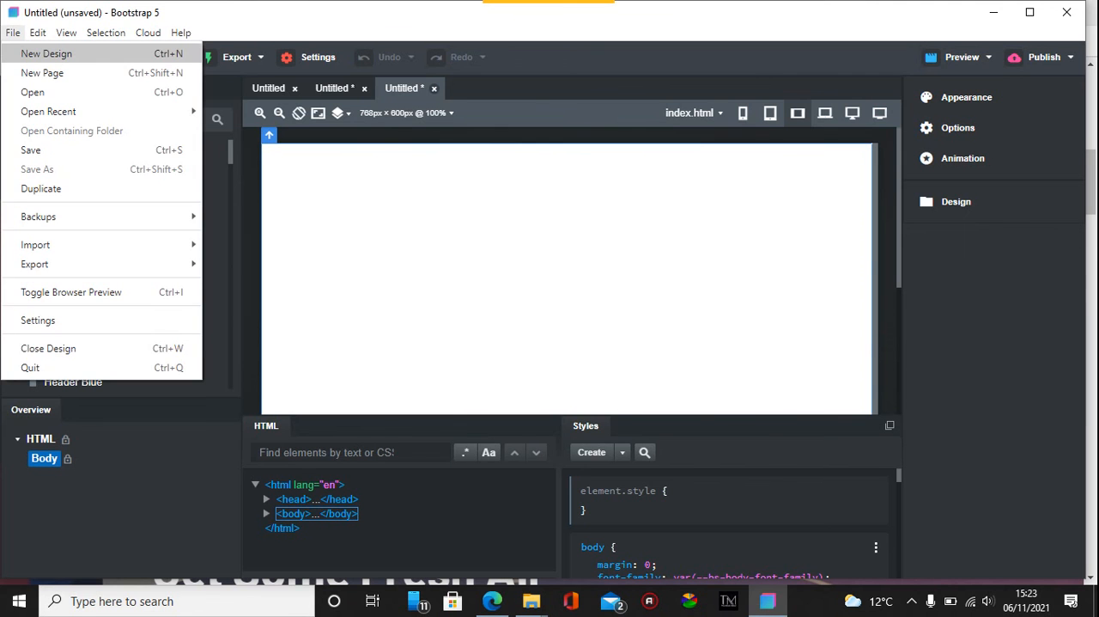
Open New Design and scroll the Bootstrap 5.1 template gallery down to Stylish Portfolio.
{"action": "left_click", "coordinate": [46, 53]}
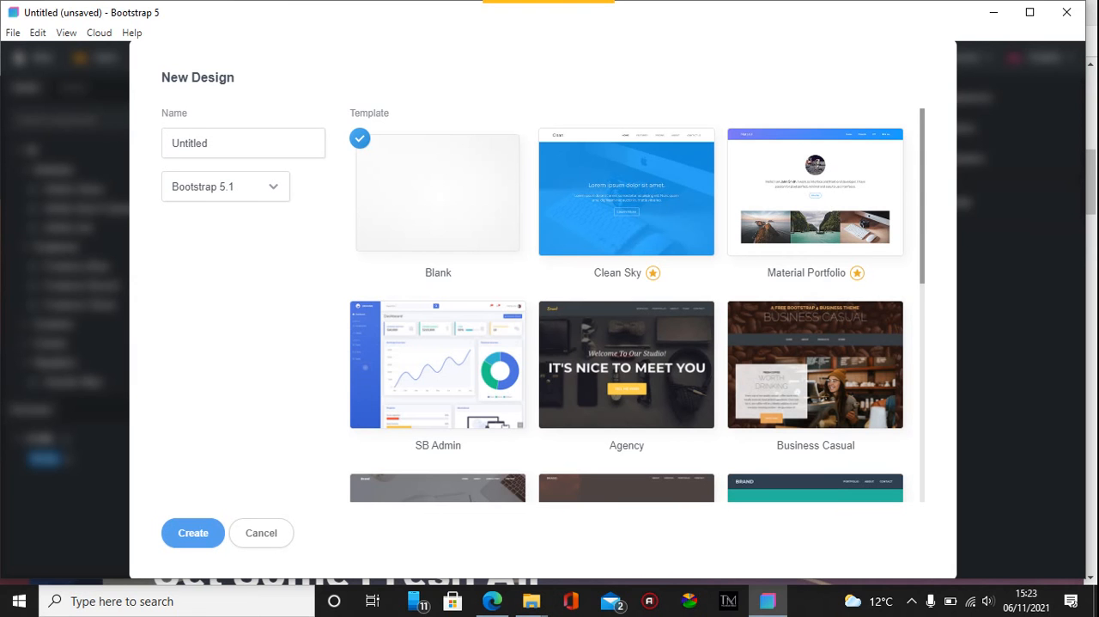
{"action": "scroll", "scroll_direction": "down", "scroll_amount": 3}
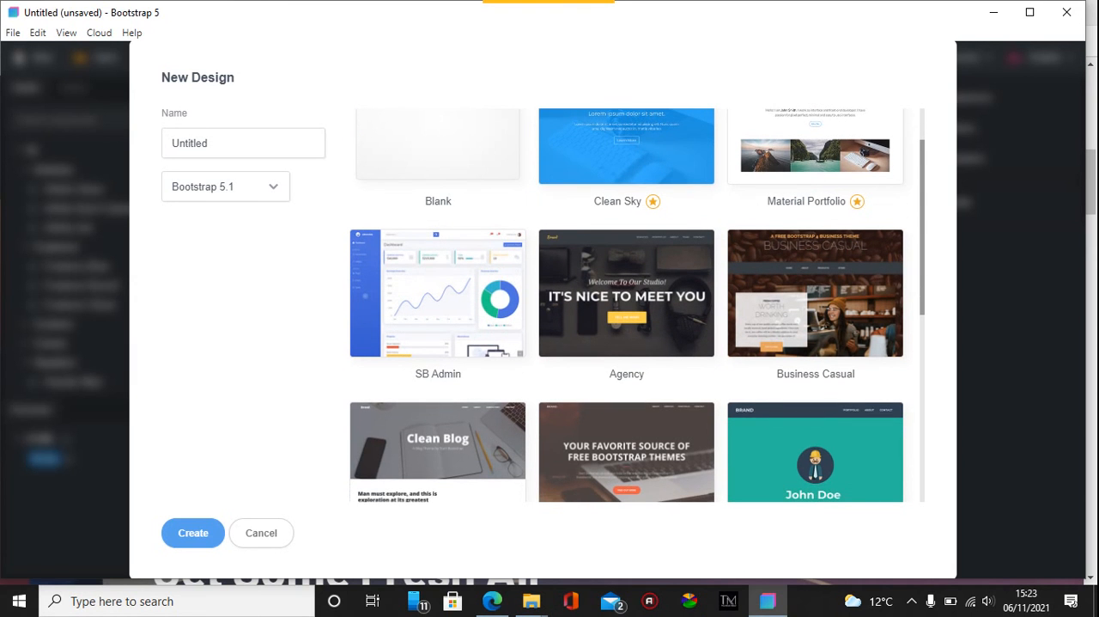
{"action": "scroll", "scroll_direction": "down", "scroll_amount": 3}
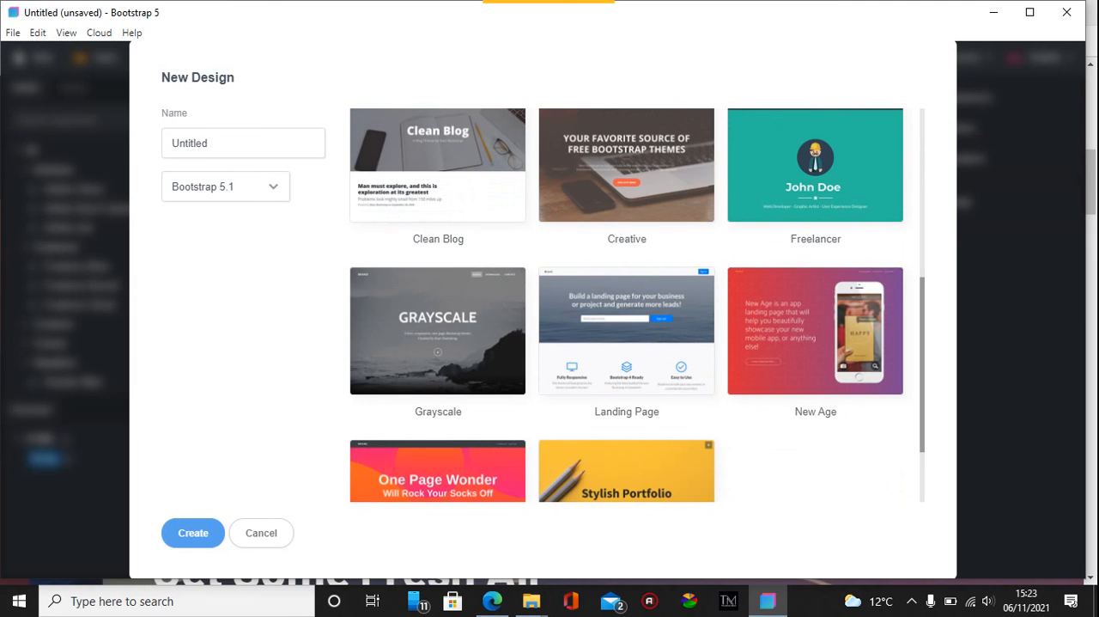
{"action": "scroll", "scroll_direction": "down", "scroll_amount": 3}
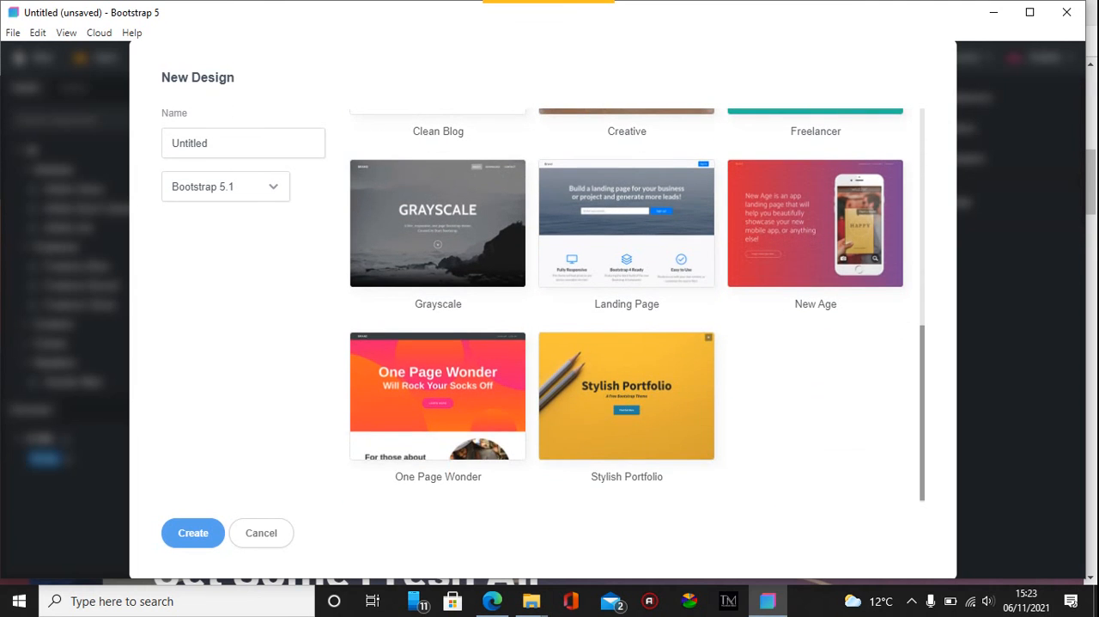